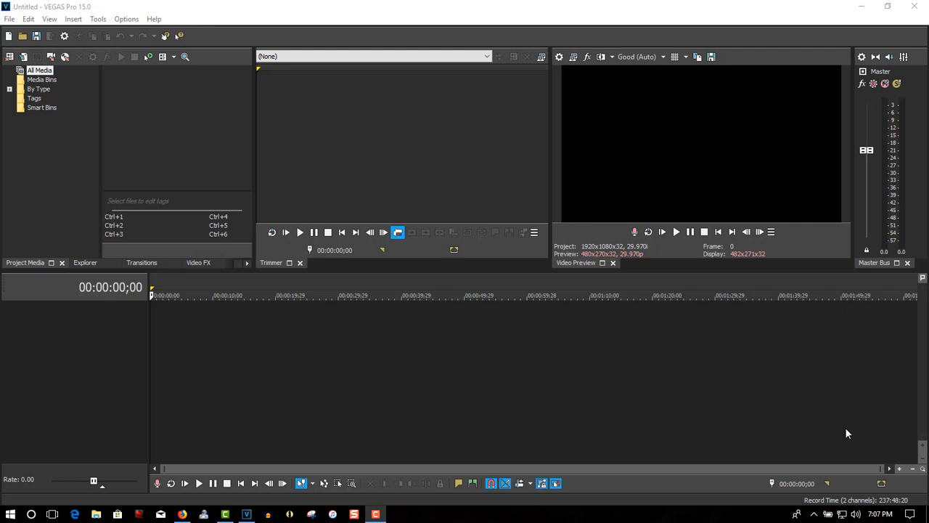
mouse_move(224, 296)
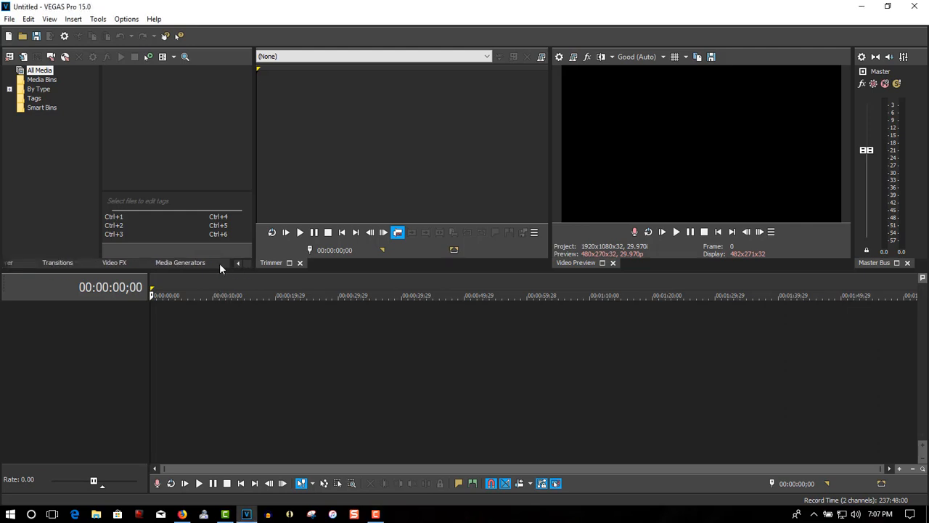
- Place the Orange solid-colour generator preset on the timeline as the background
left_click(180, 262)
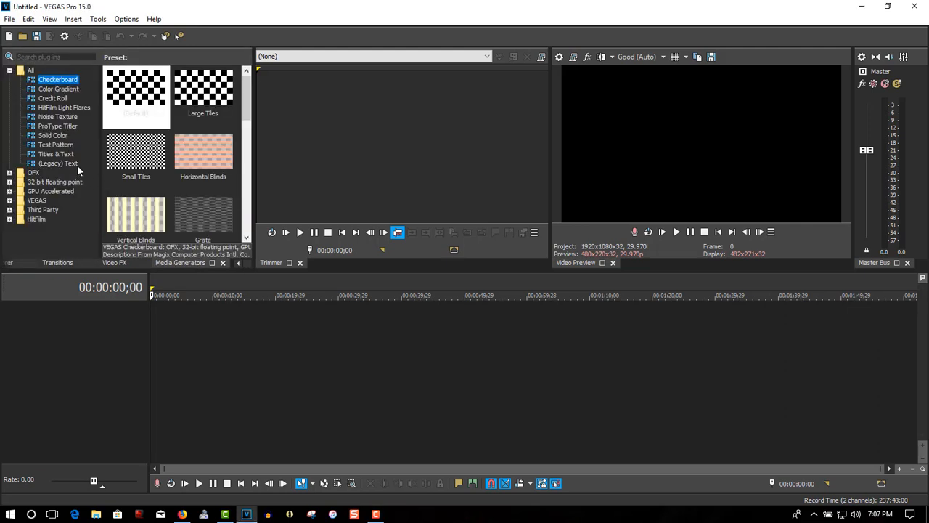
left_click(52, 135)
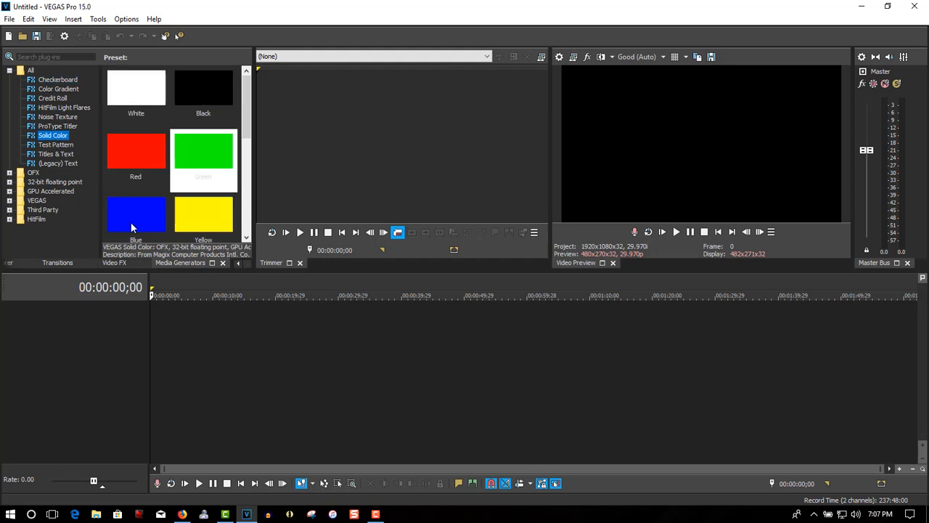
scroll("down", 3)
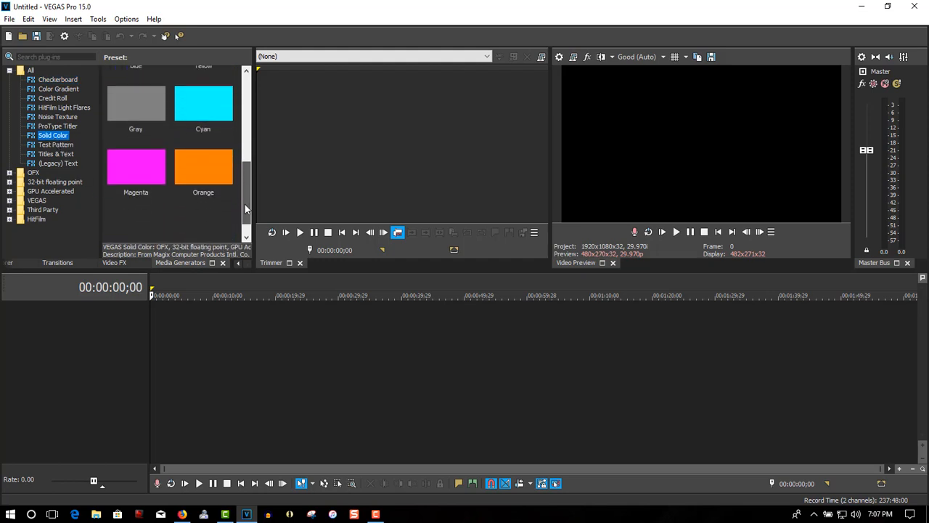
left_click_drag(204, 167, 196, 321)
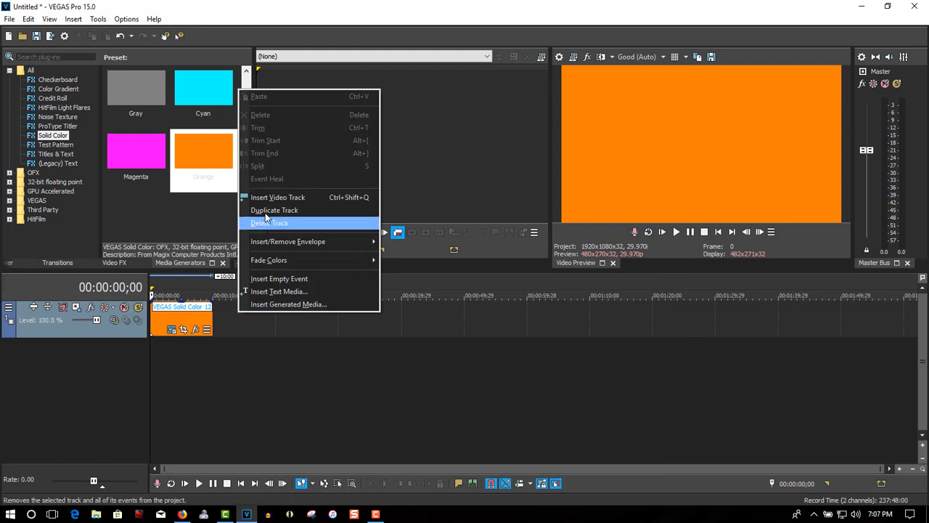
- Insert an empty video track above the orange background
left_click(273, 209)
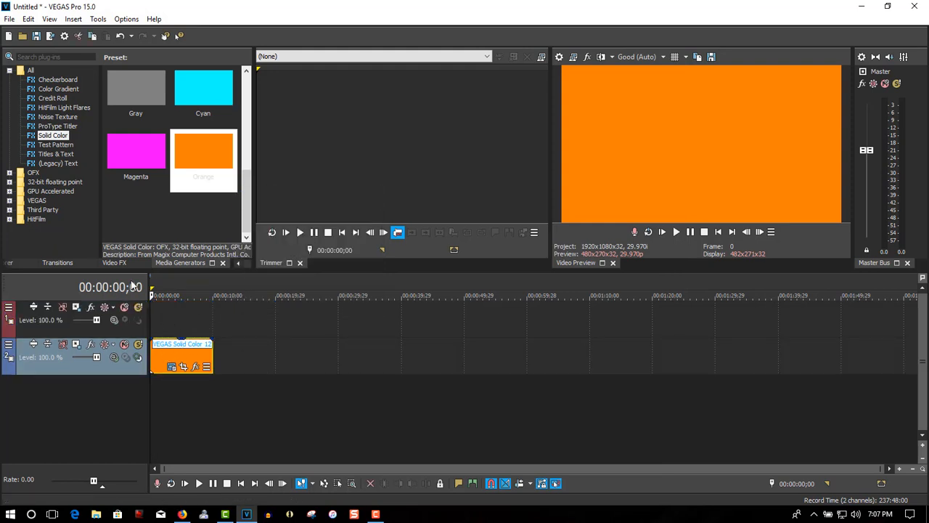
left_click(55, 153)
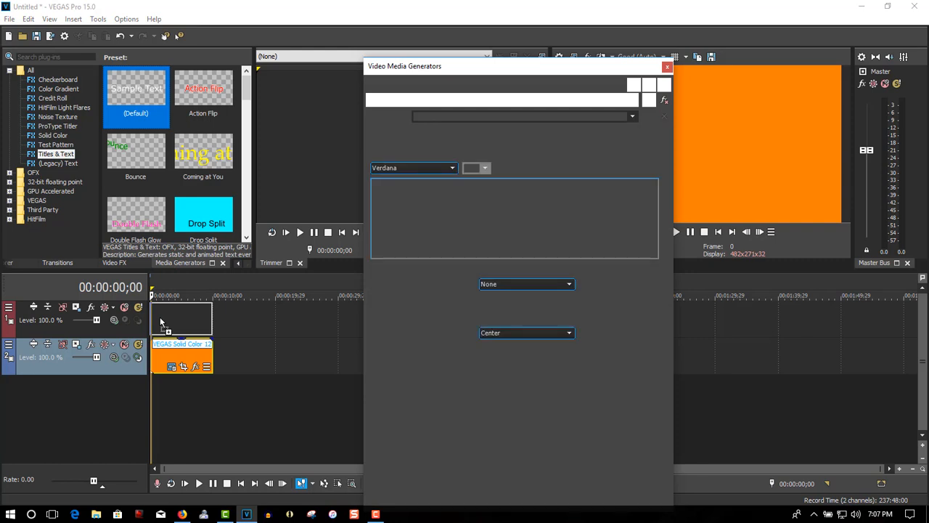
- Add a default Titles & Text clip on track 1 reading 'UNICUS'
double_click(137, 88)
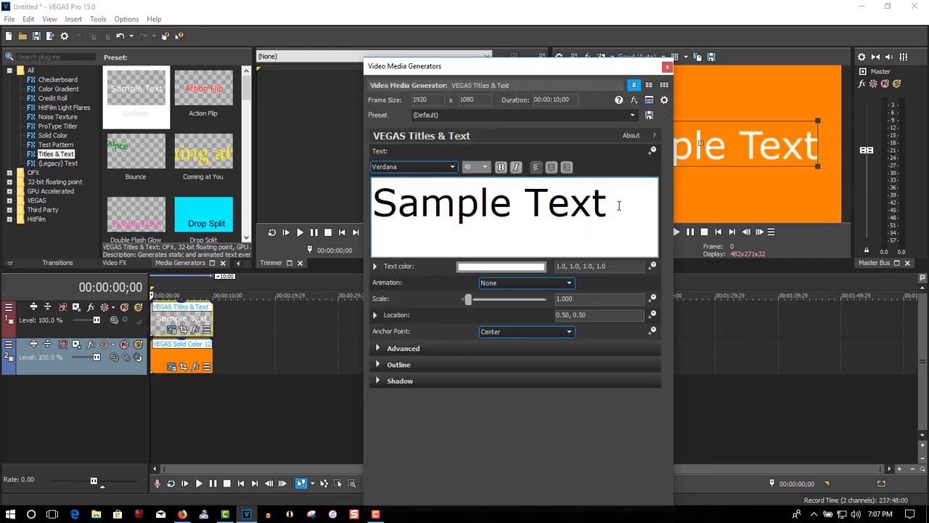
triple_click(488, 202)
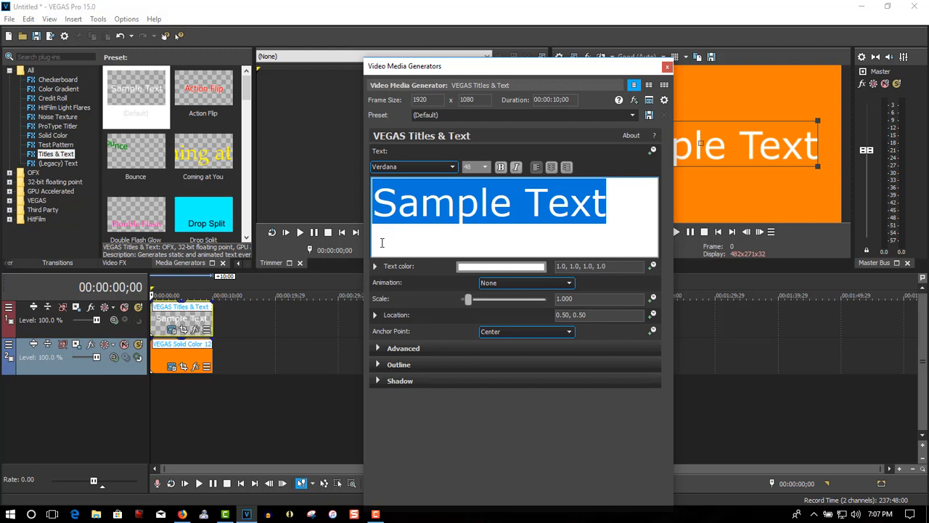
type("UNI")
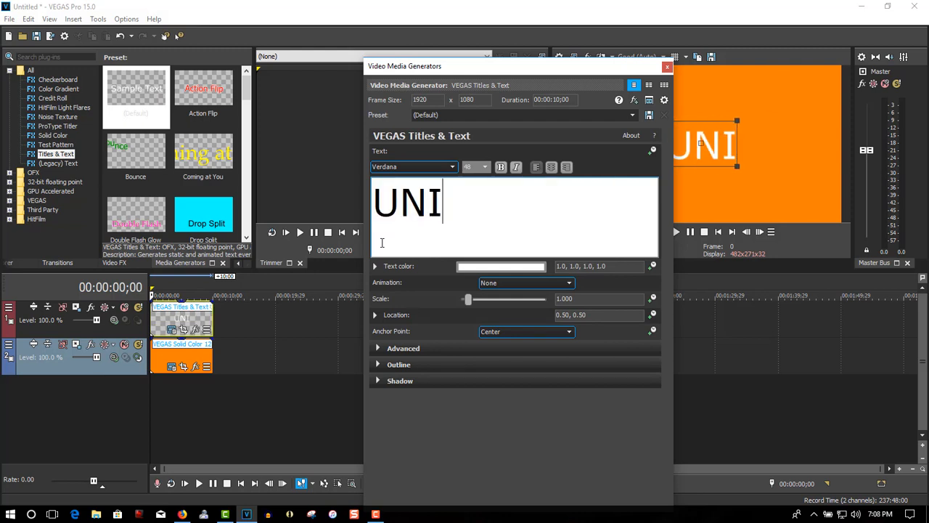
type("CUS")
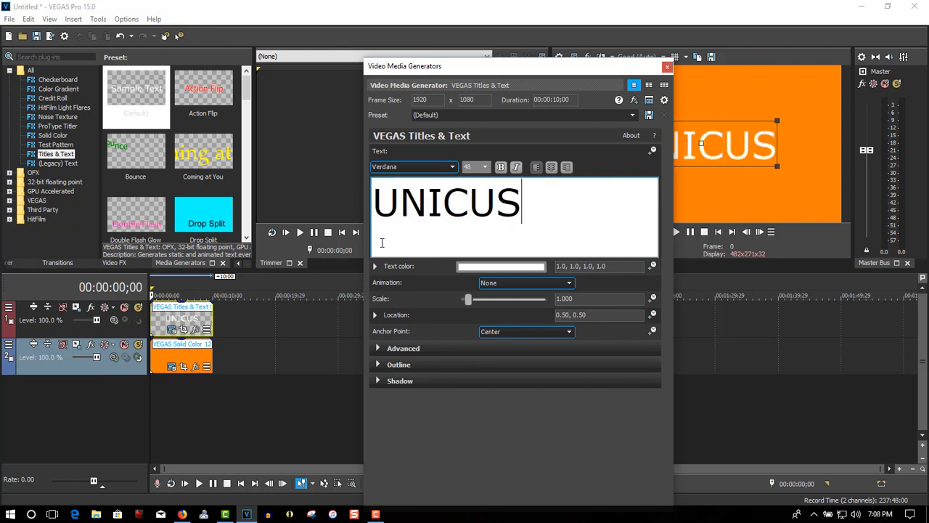
- Set the UNICUS title font to Arial
triple_click(446, 202)
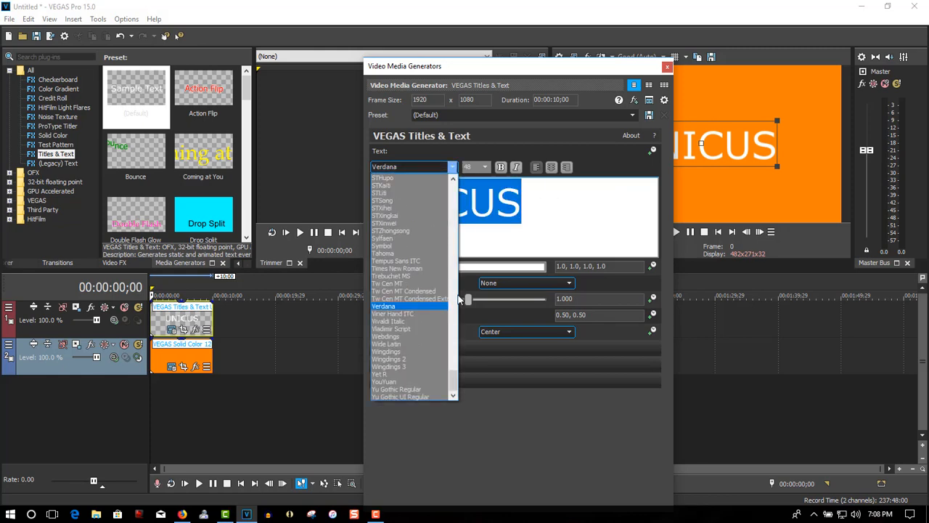
scroll("up", 3)
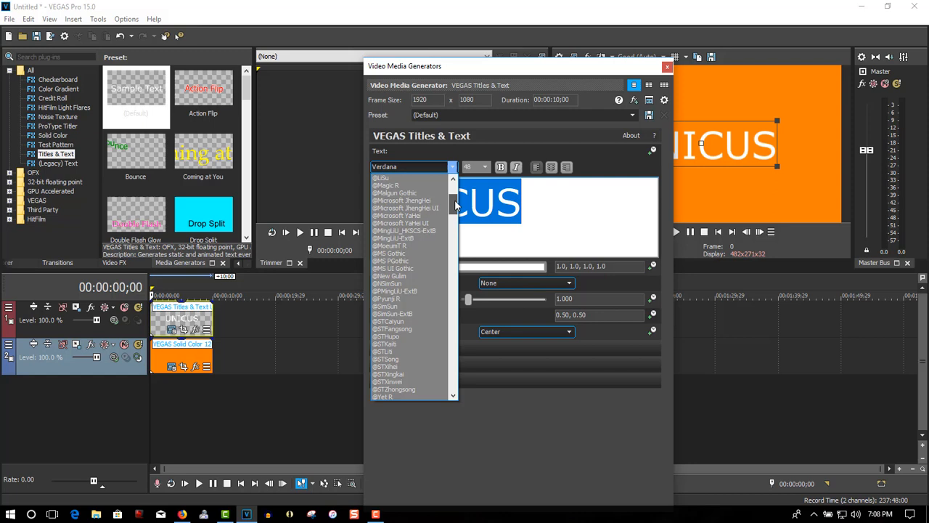
scroll("down", 3)
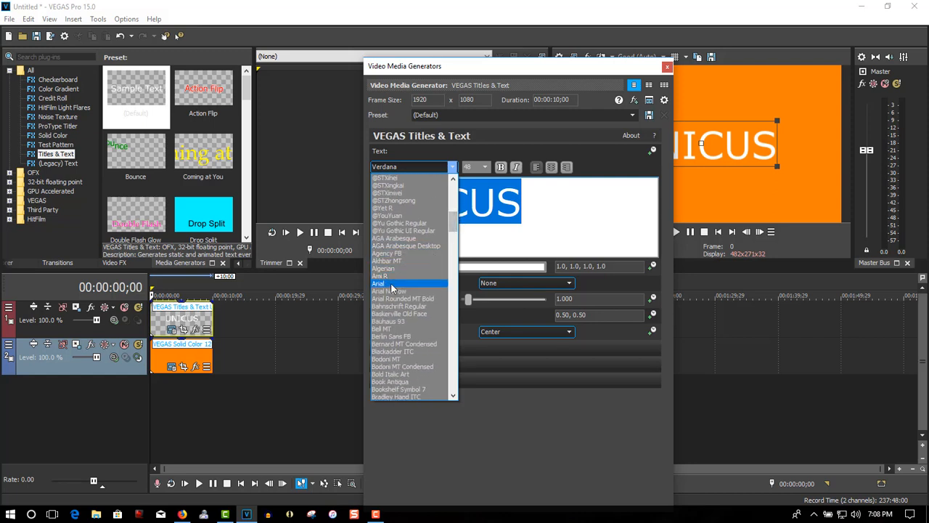
left_click(381, 283)
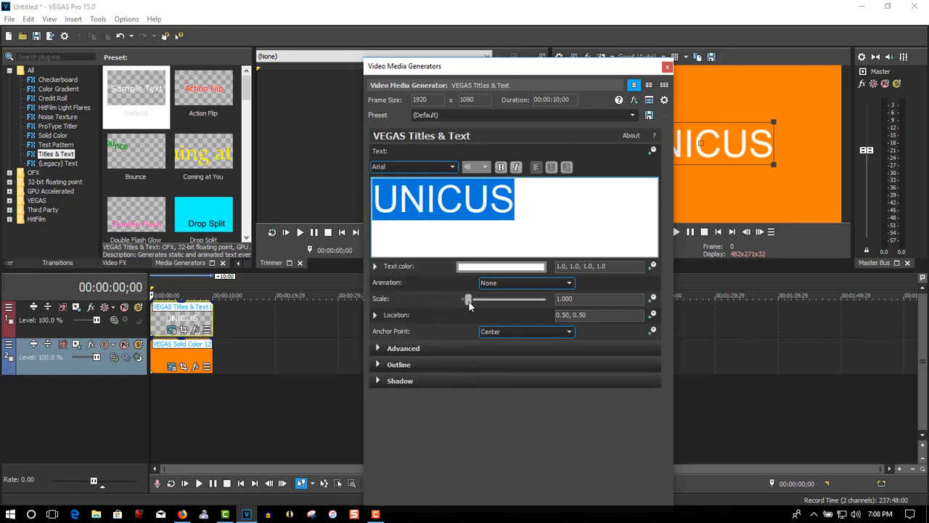
- Enlarge the title Scale to about 1.4 and close the title settings
left_click_drag(468, 299, 473, 299)
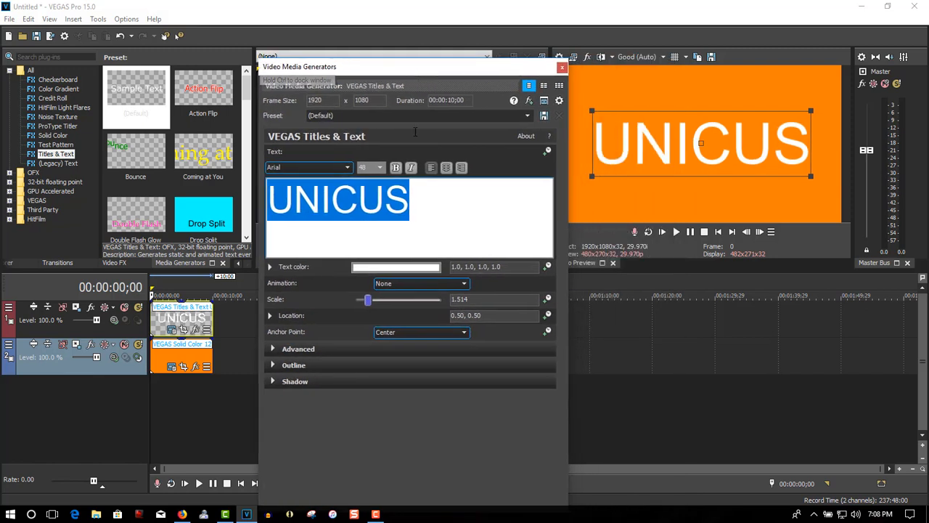
left_click_drag(366, 299, 370, 299)
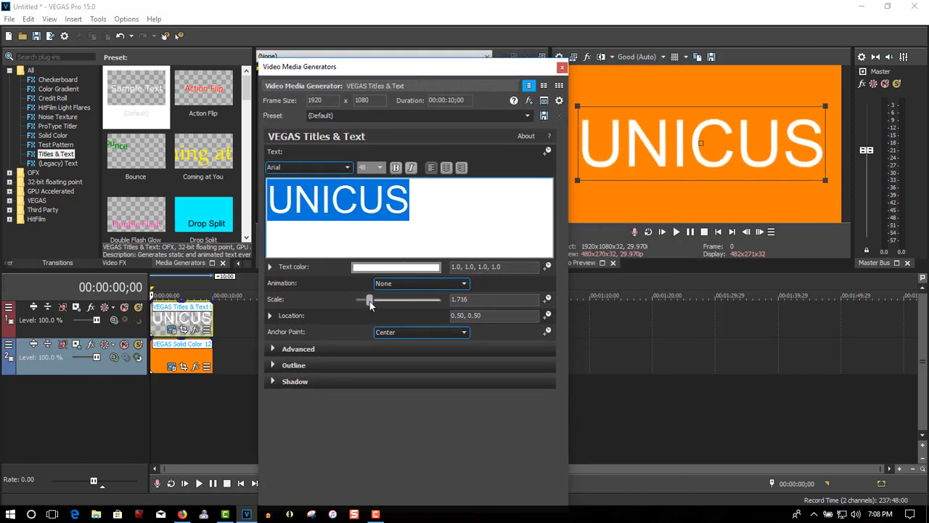
left_click_drag(369, 299, 366, 299)
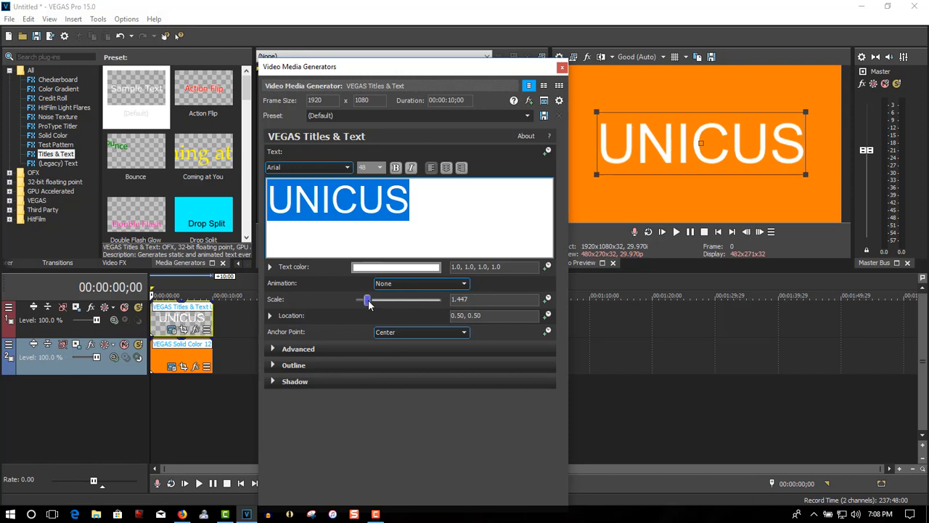
mouse_move(564, 67)
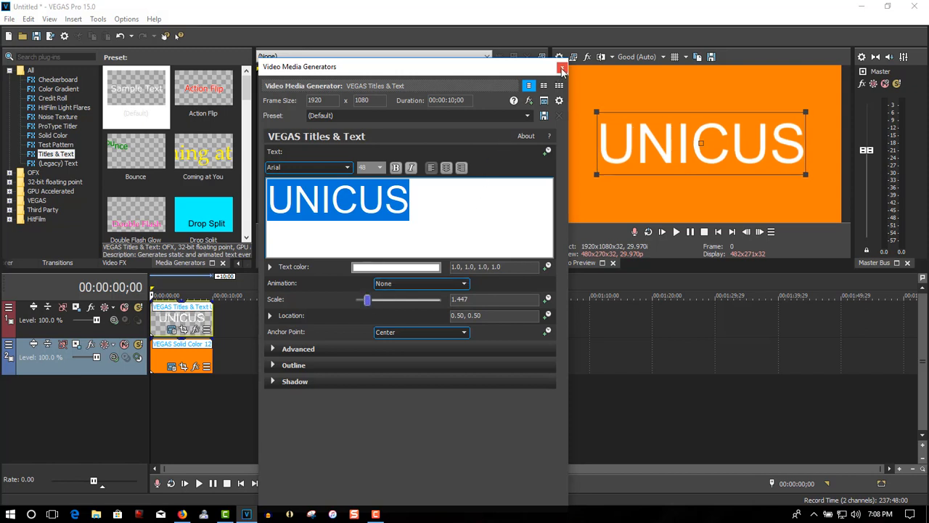
left_click(562, 67)
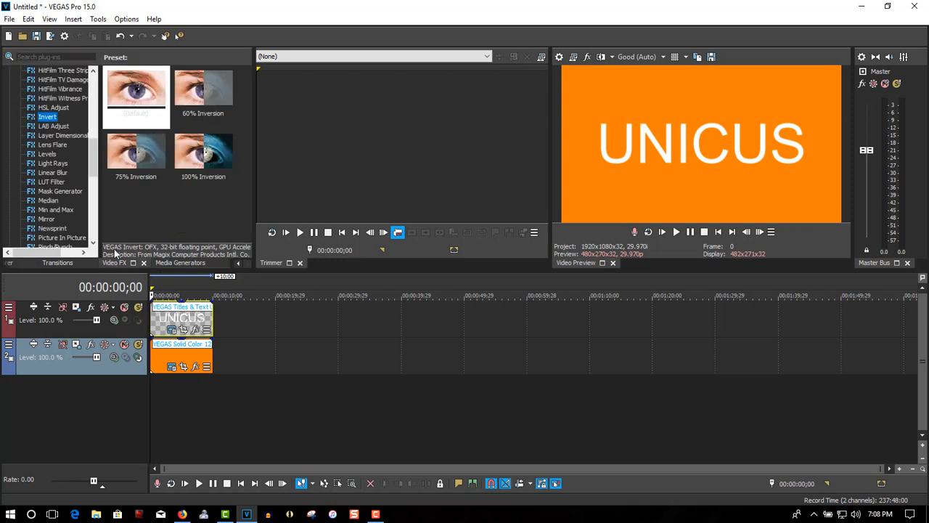
- Browse the Video FX list and pick the Light Rays effect for the title
scroll("down", 3)
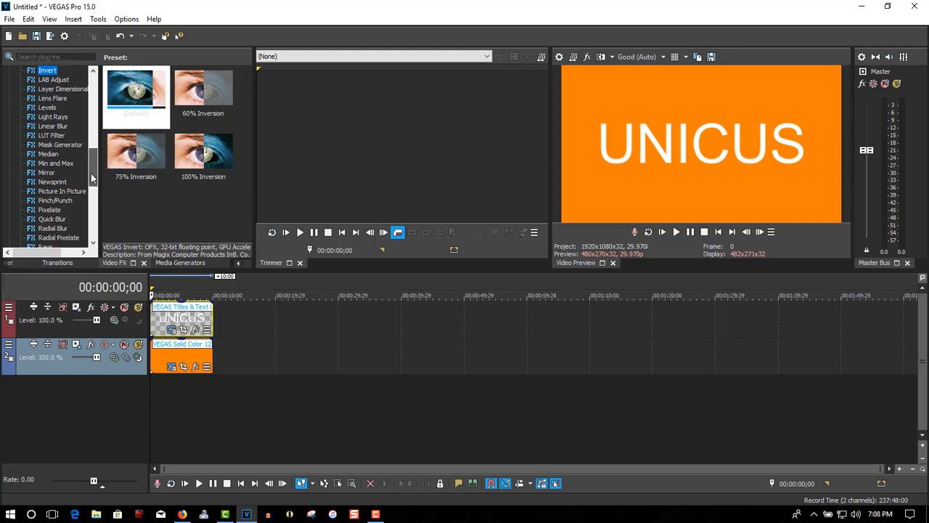
scroll("up", 3)
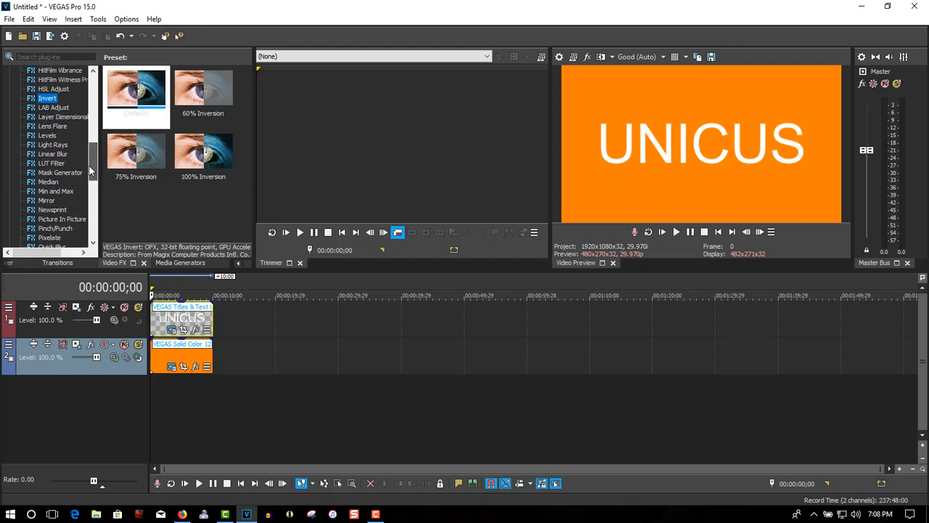
left_click(52, 145)
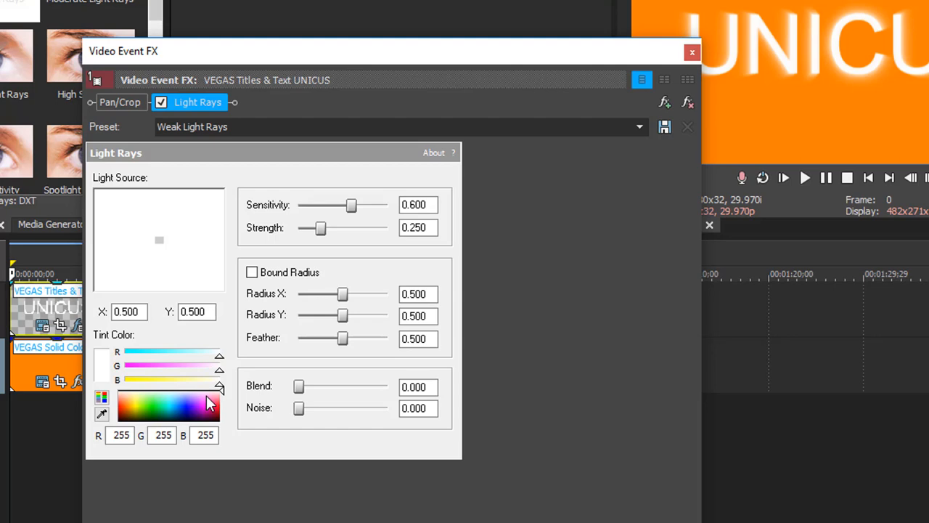
- Set the Light Rays tint colour to black after trying grey and pink
left_click(209, 405)
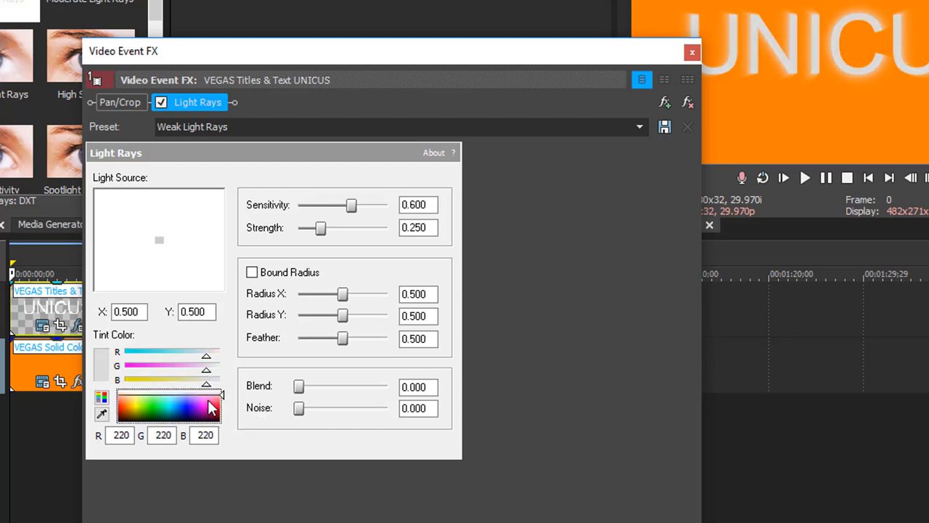
left_click(202, 404)
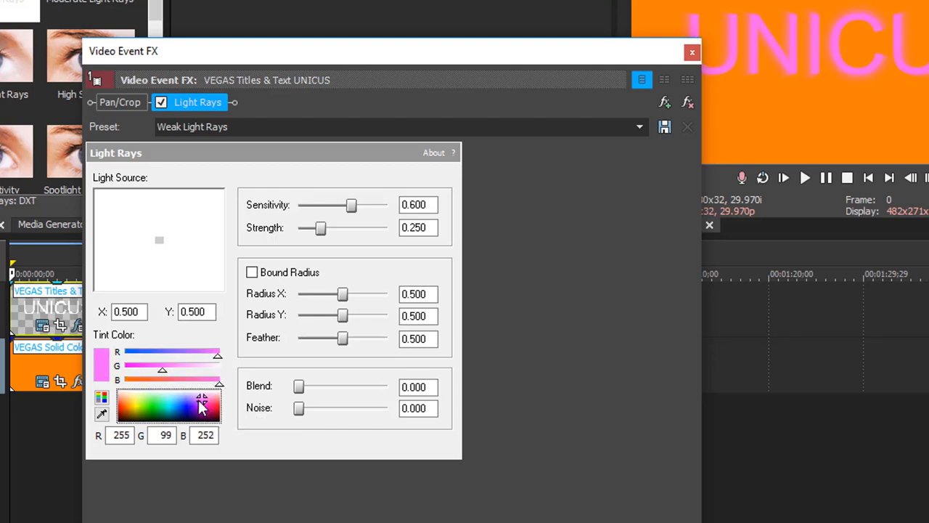
left_click(122, 415)
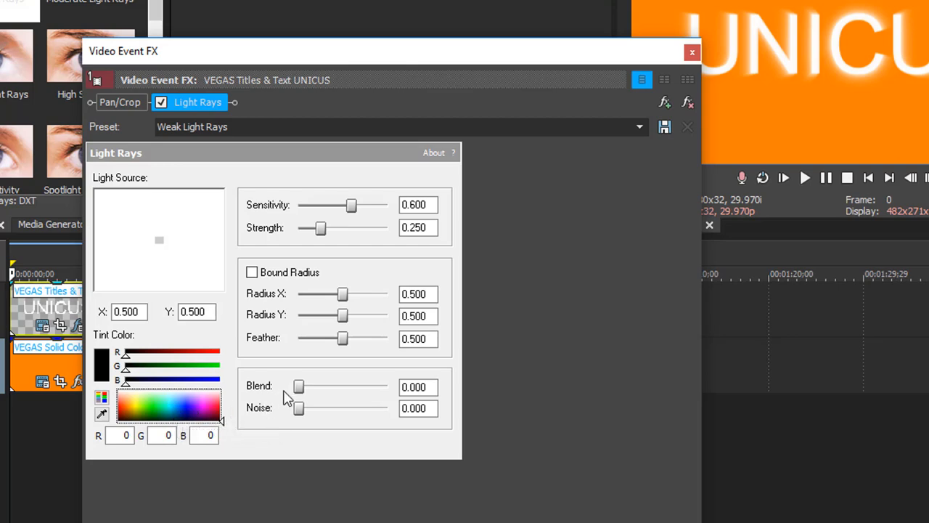
- Raise the ray Blend to 1.000 and Strength to about 0.78
left_click_drag(297, 386, 383, 386)
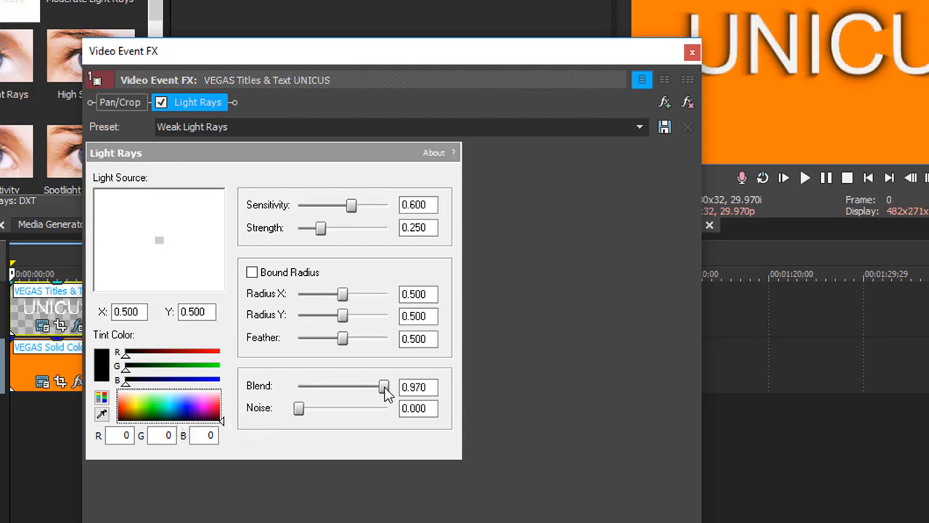
left_click_drag(384, 387, 387, 386)
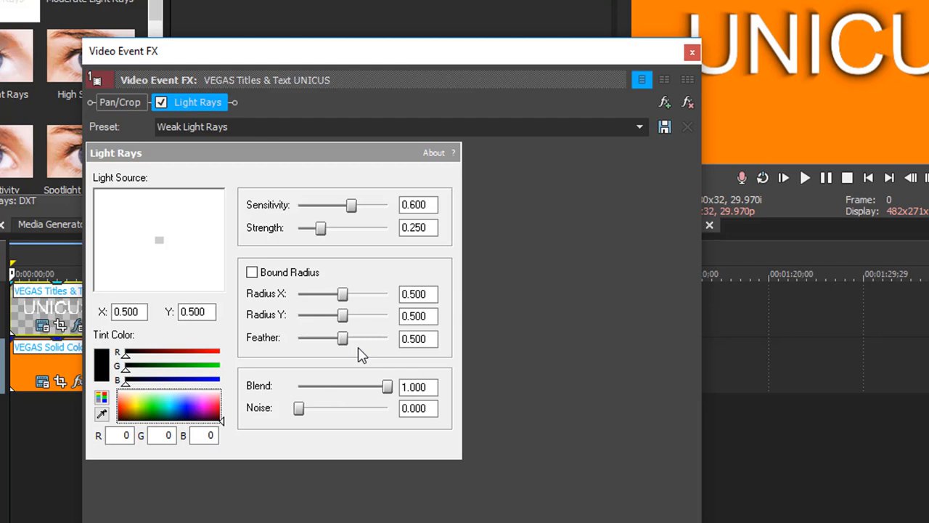
mouse_move(327, 244)
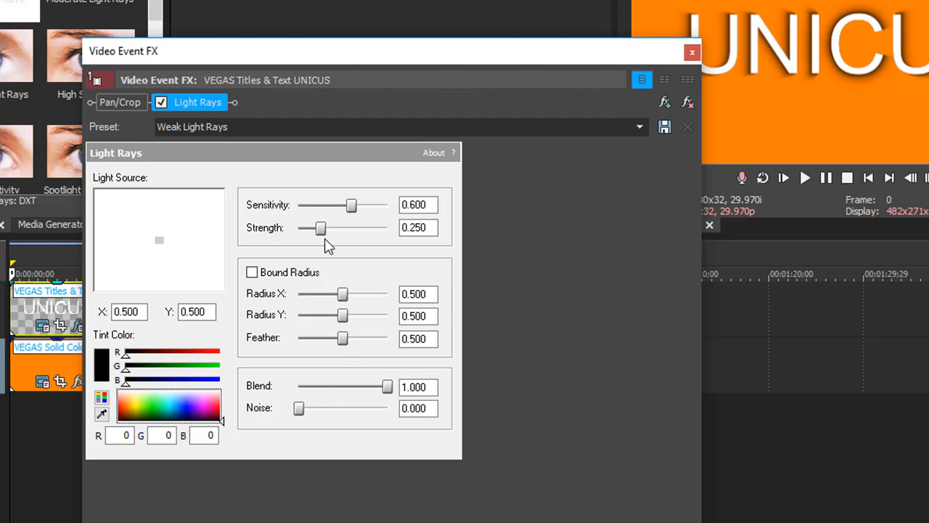
left_click_drag(322, 228, 347, 228)
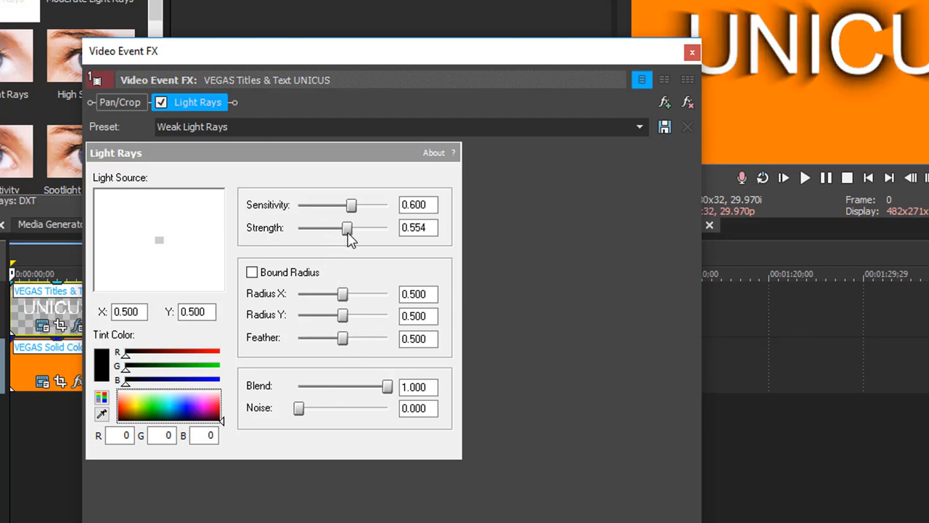
left_click_drag(347, 228, 366, 228)
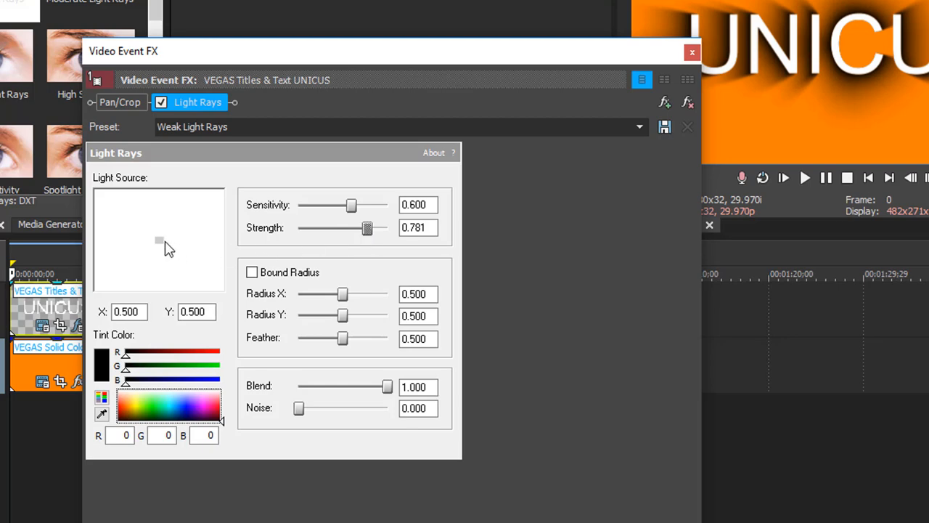
- Move the light source to the far top right and ease strength to about 0.71
left_click_drag(159, 241, 200, 215)
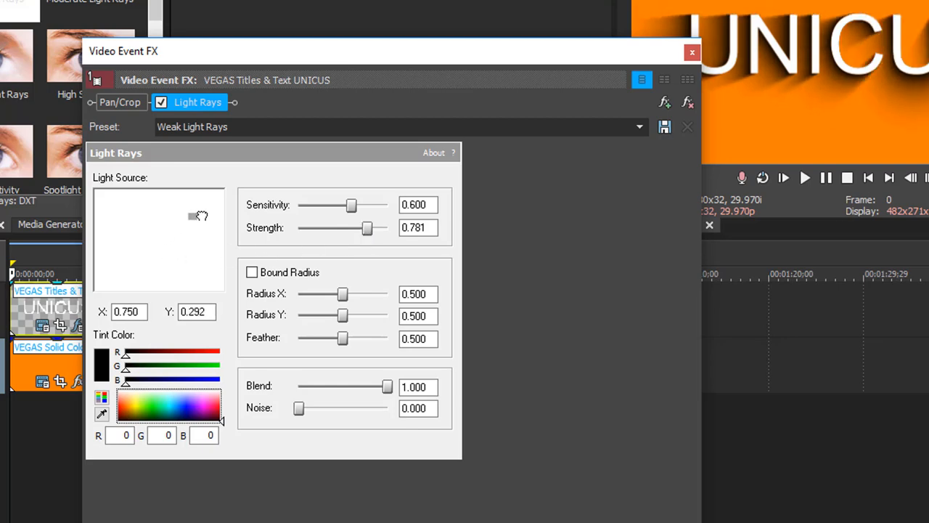
left_click_drag(196, 215, 221, 194)
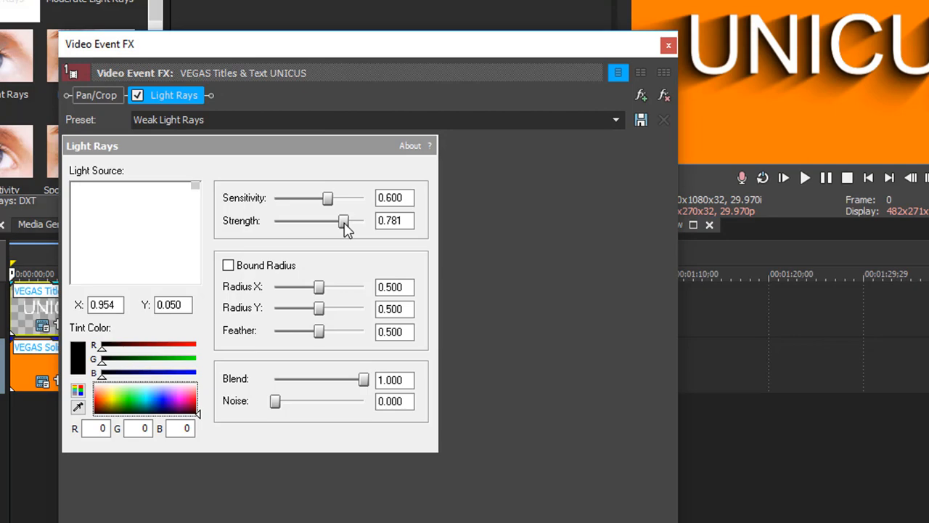
left_click_drag(342, 221, 342, 221)
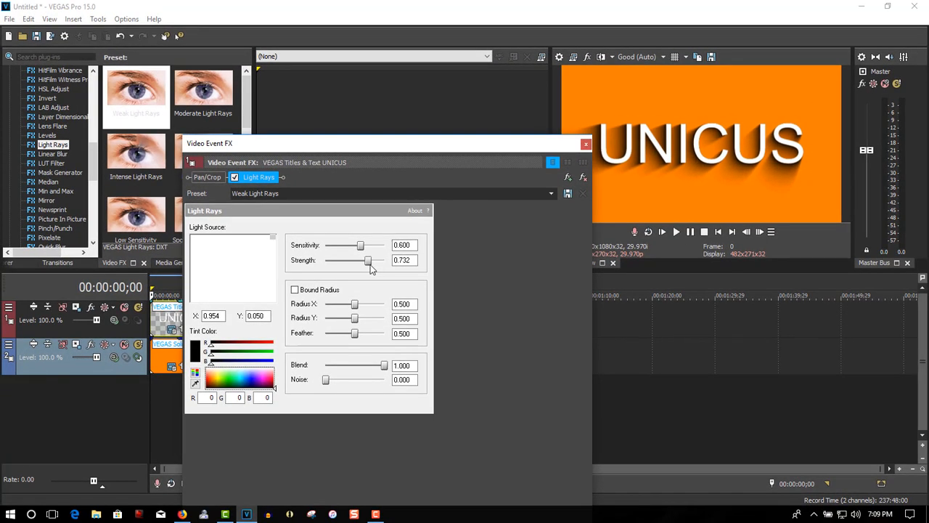
- Fine-tune the ray Strength to settle at about 0.752
left_click_drag(369, 260, 384, 260)
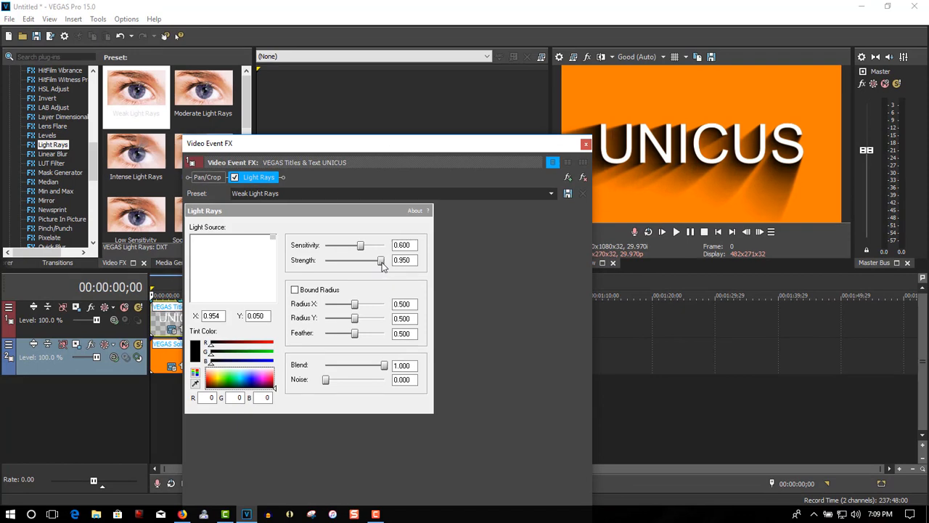
left_click_drag(383, 260, 377, 260)
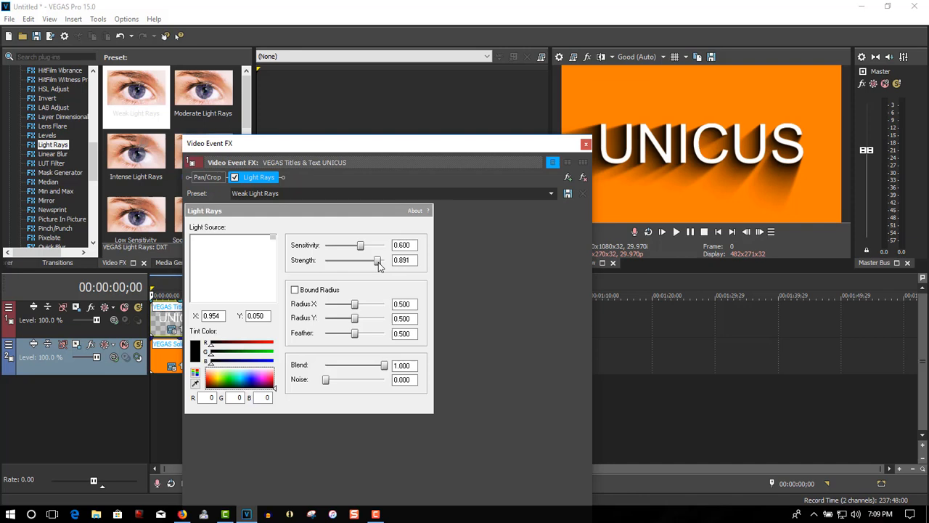
left_click_drag(377, 261, 375, 262)
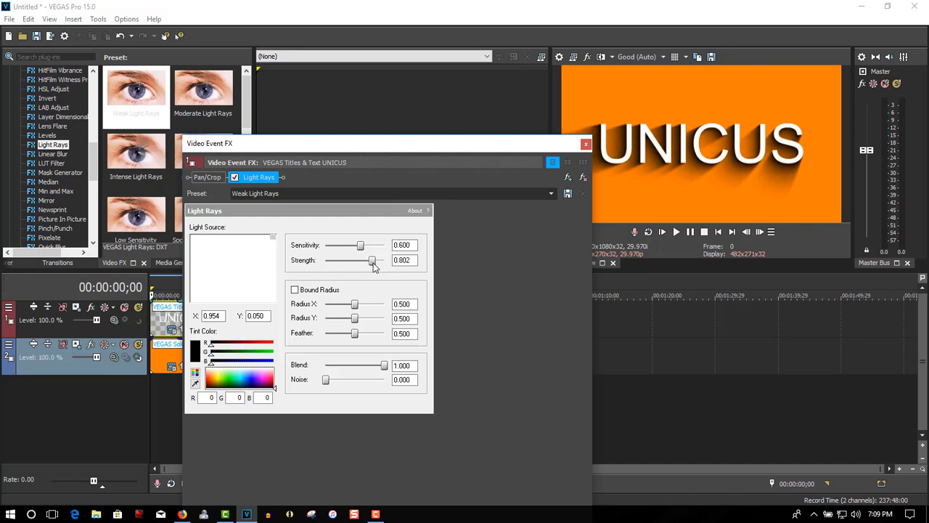
left_click_drag(376, 260, 372, 260)
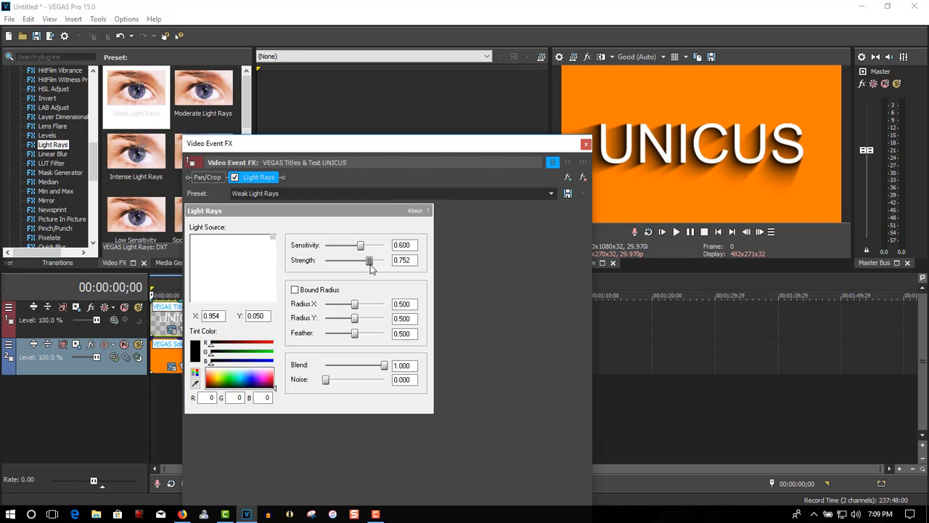
mouse_move(363, 308)
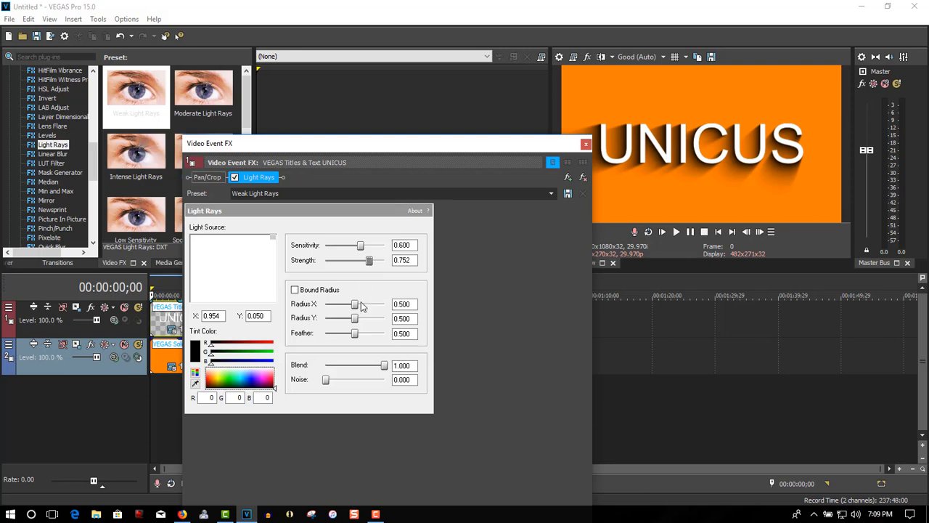
- Try Radius X at maximum, return it to about 0.5, and close the effect settings
left_click_drag(355, 304, 384, 303)
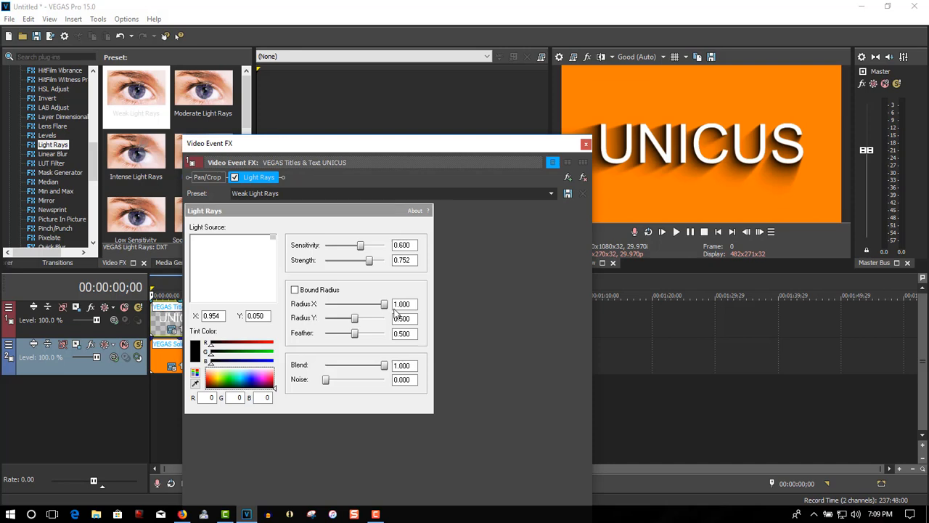
left_click_drag(383, 304, 340, 304)
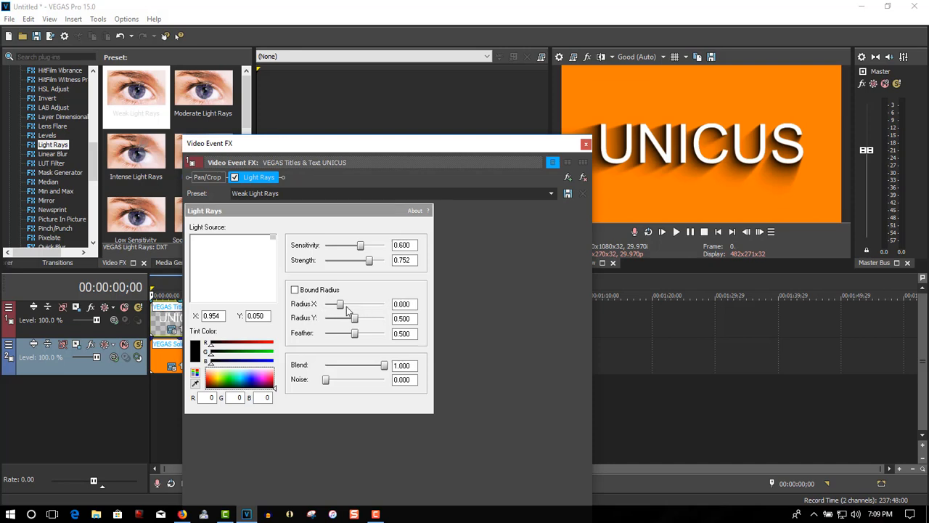
left_click_drag(334, 304, 354, 303)
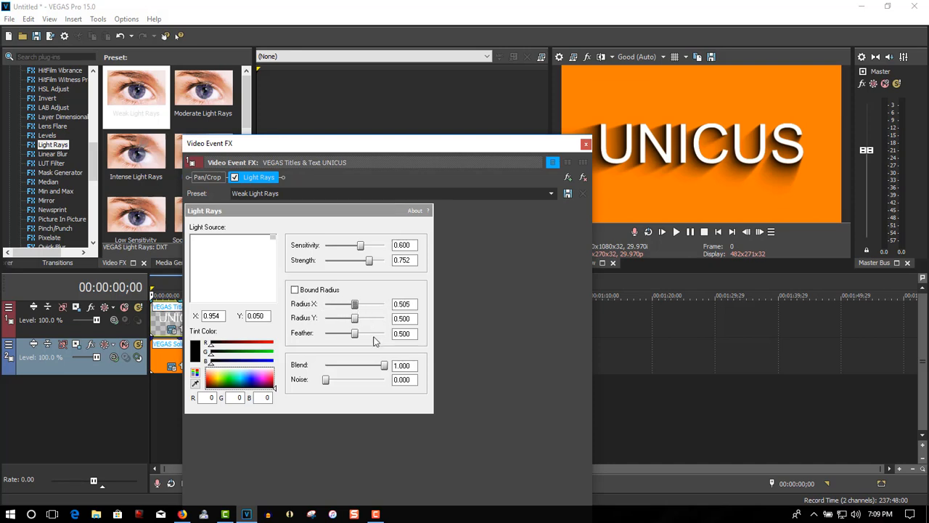
mouse_move(389, 350)
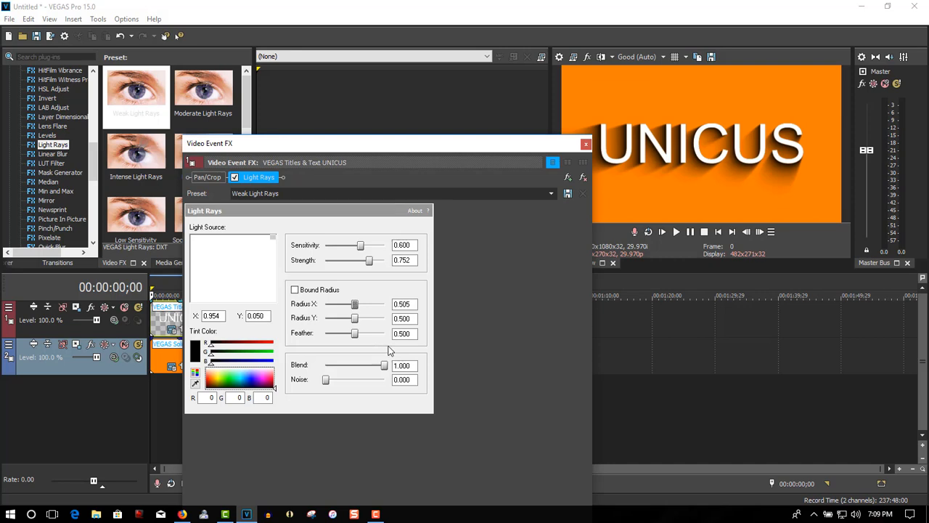
left_click(587, 143)
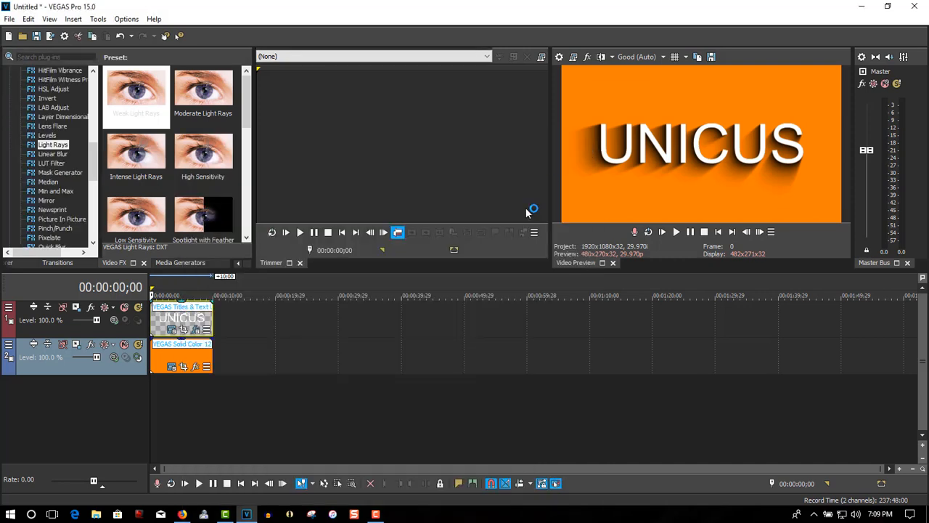